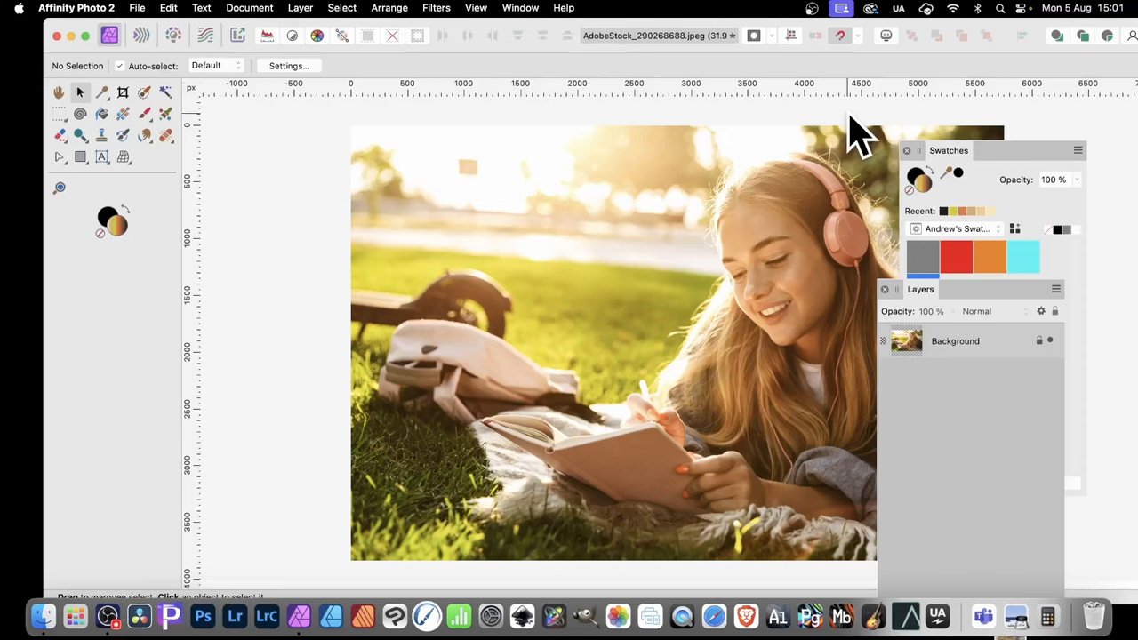
mouse_move(665, 514)
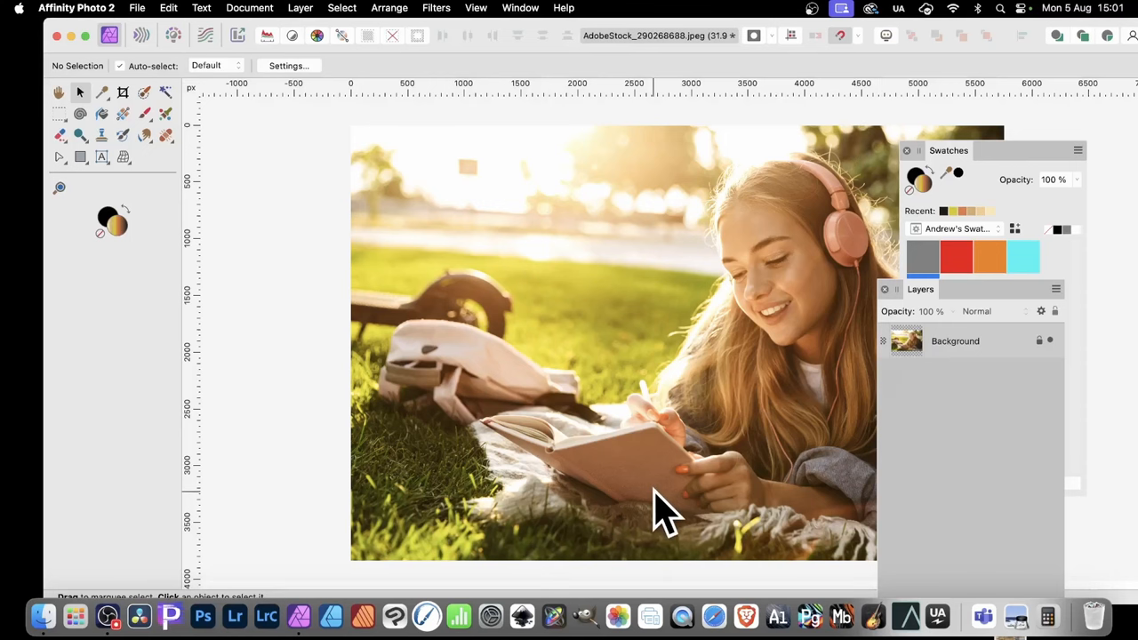
mouse_move(800, 289)
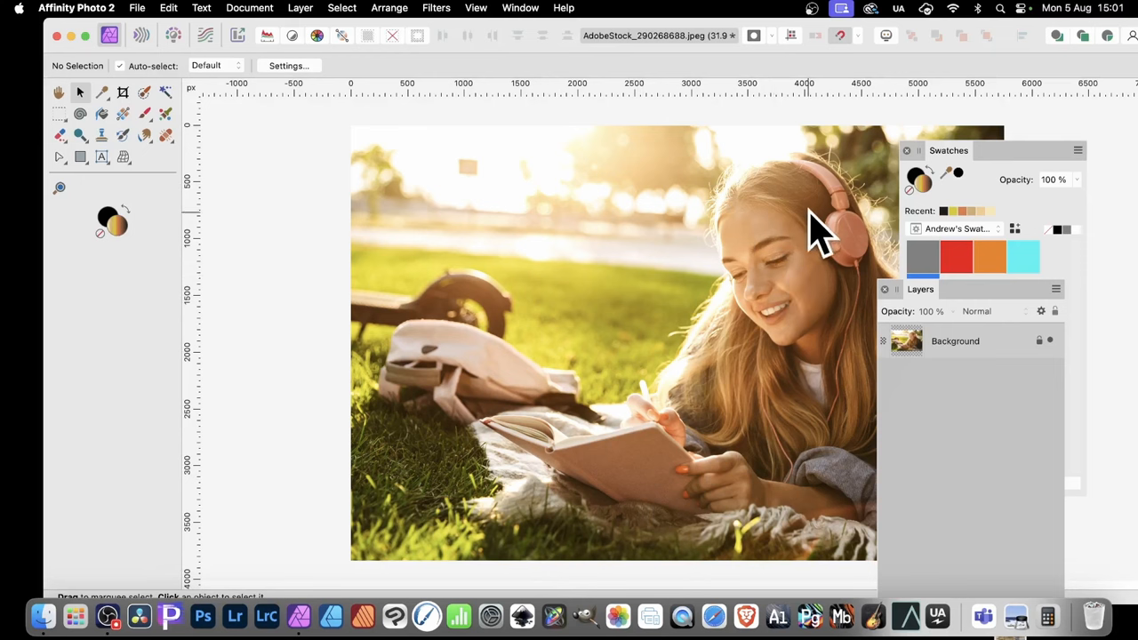
mouse_move(1010, 204)
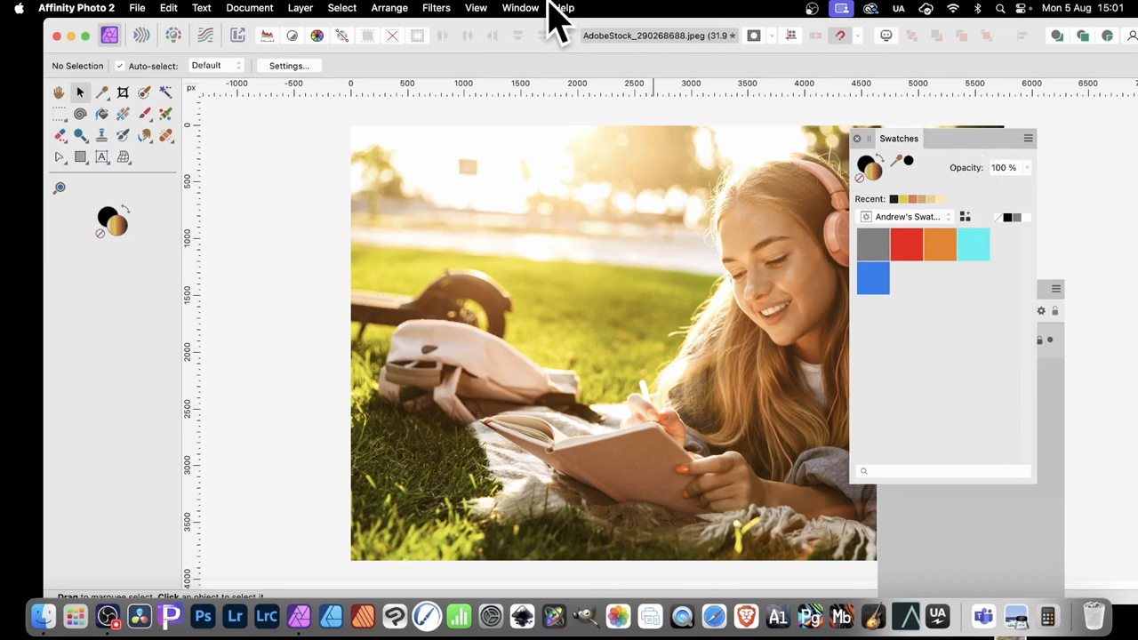
Generate a document palette from the photo's colours via the Swatches panel menu
left_click(1029, 138)
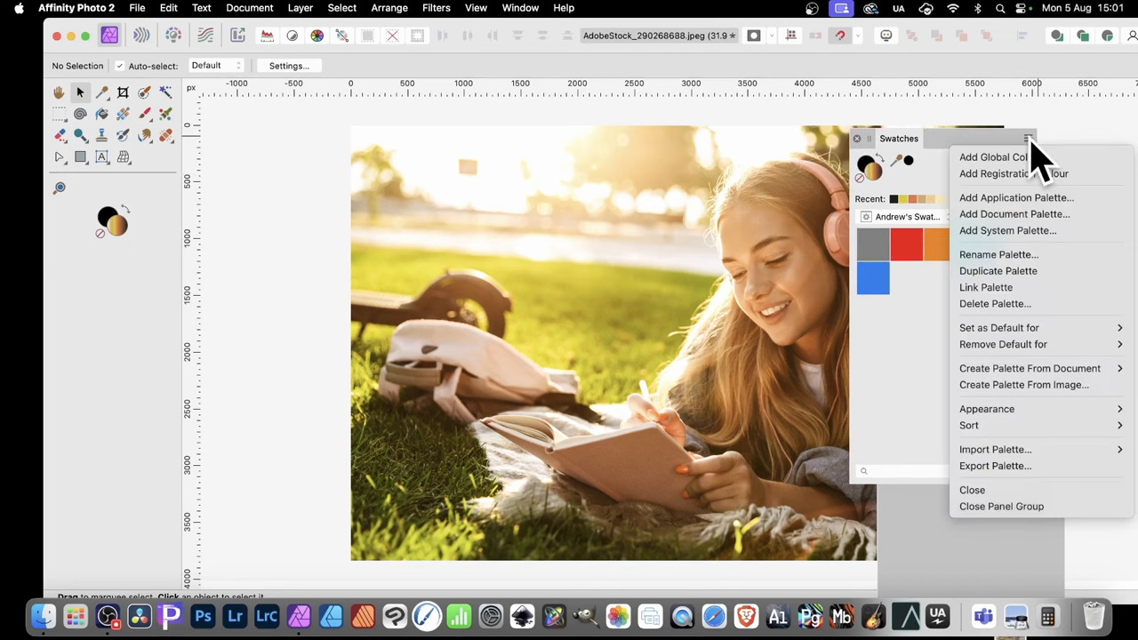
mouse_move(1030, 368)
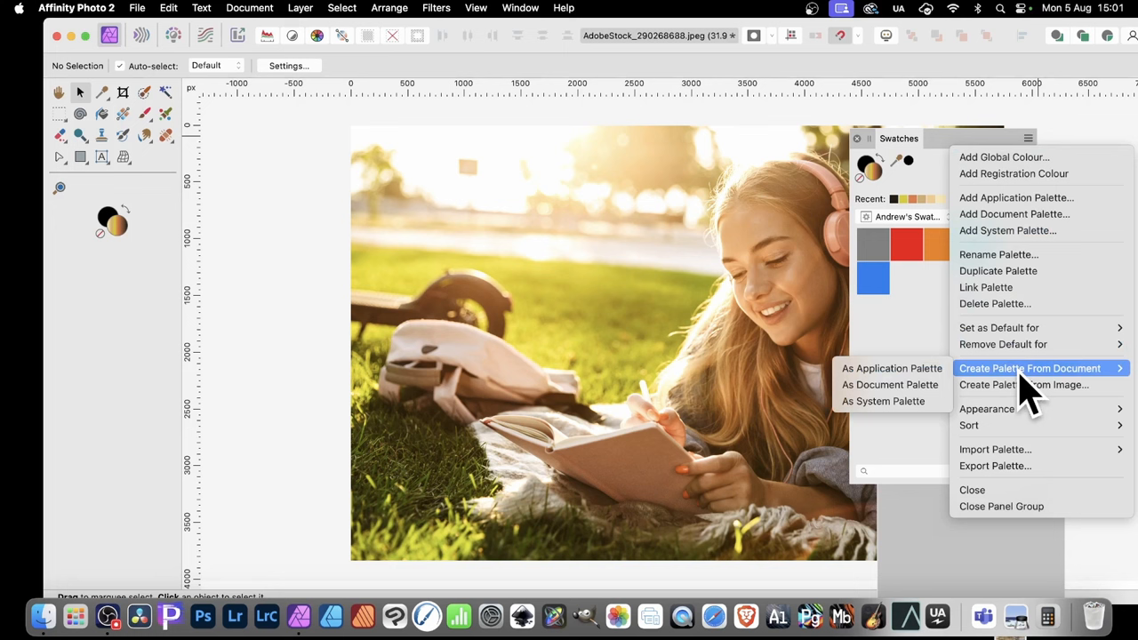
mouse_move(890, 384)
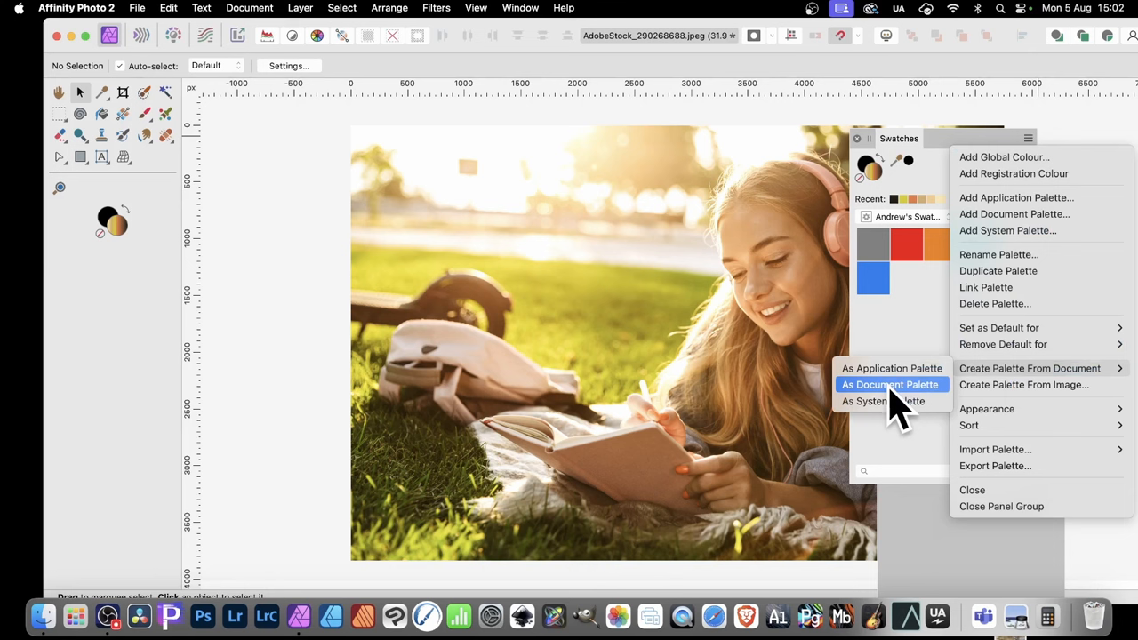
left_click(890, 384)
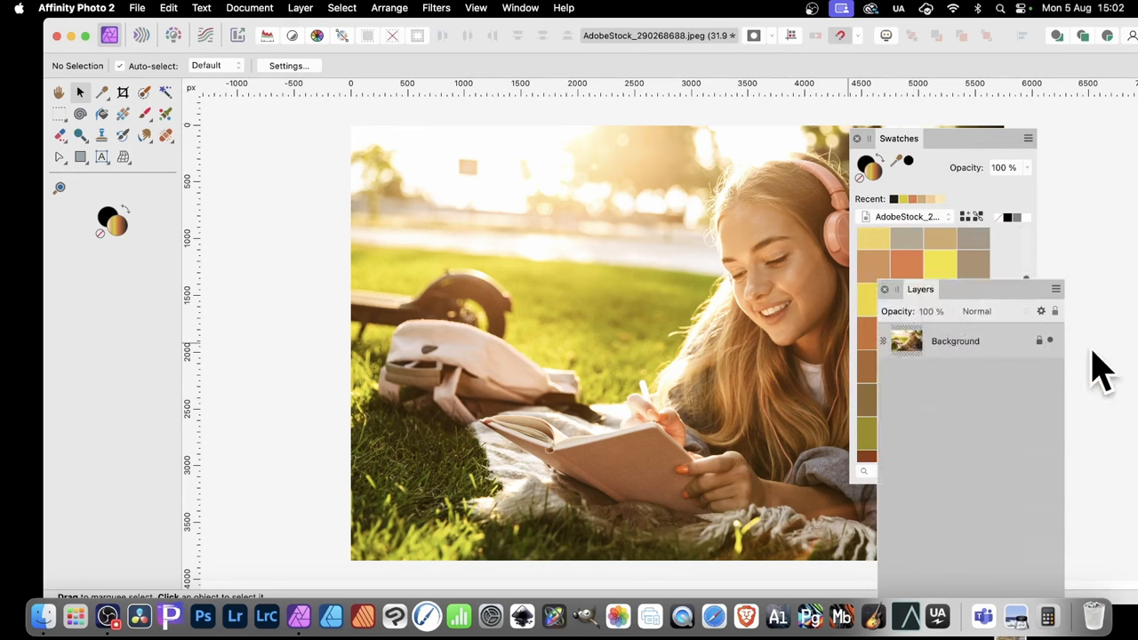
mouse_move(911, 200)
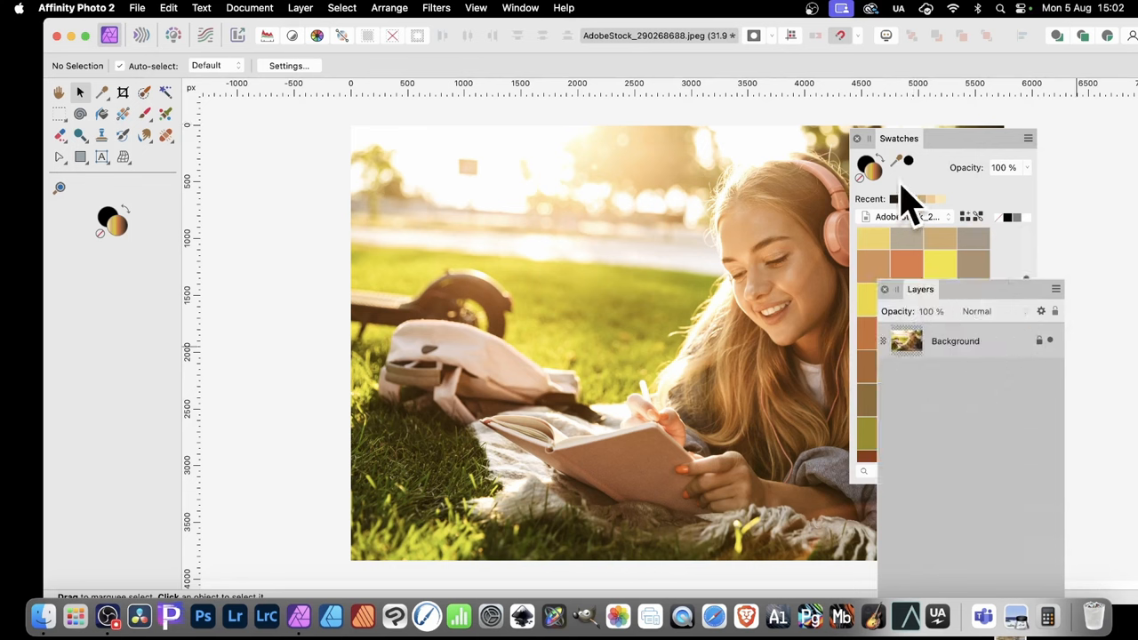
Add a new fill layer above the background photo from the Layer menu
left_click(300, 7)
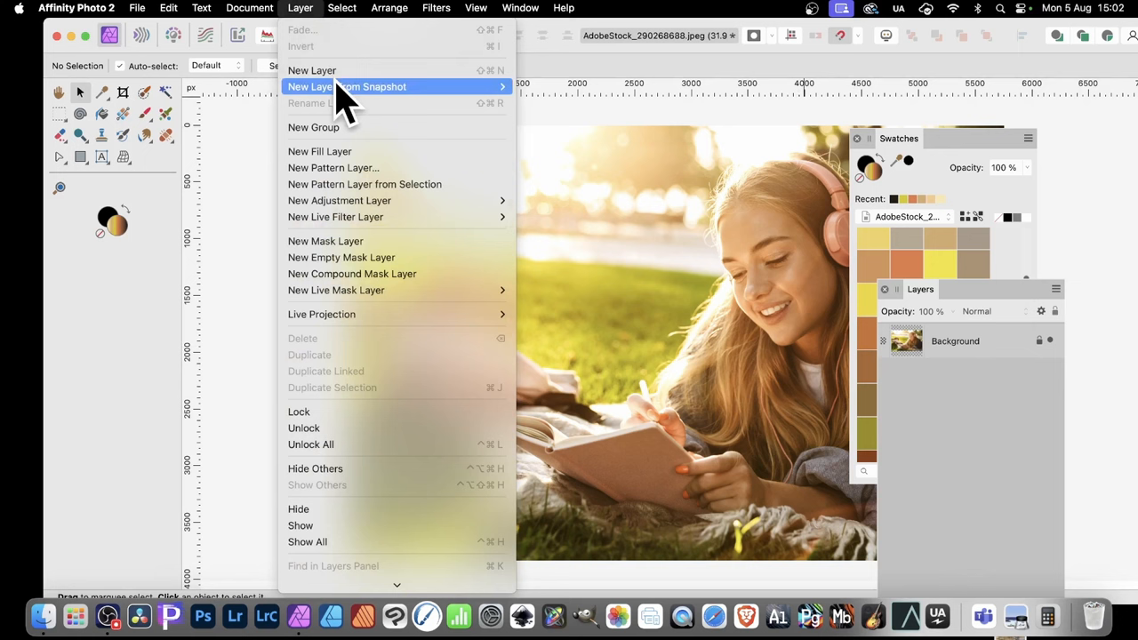
mouse_move(347, 156)
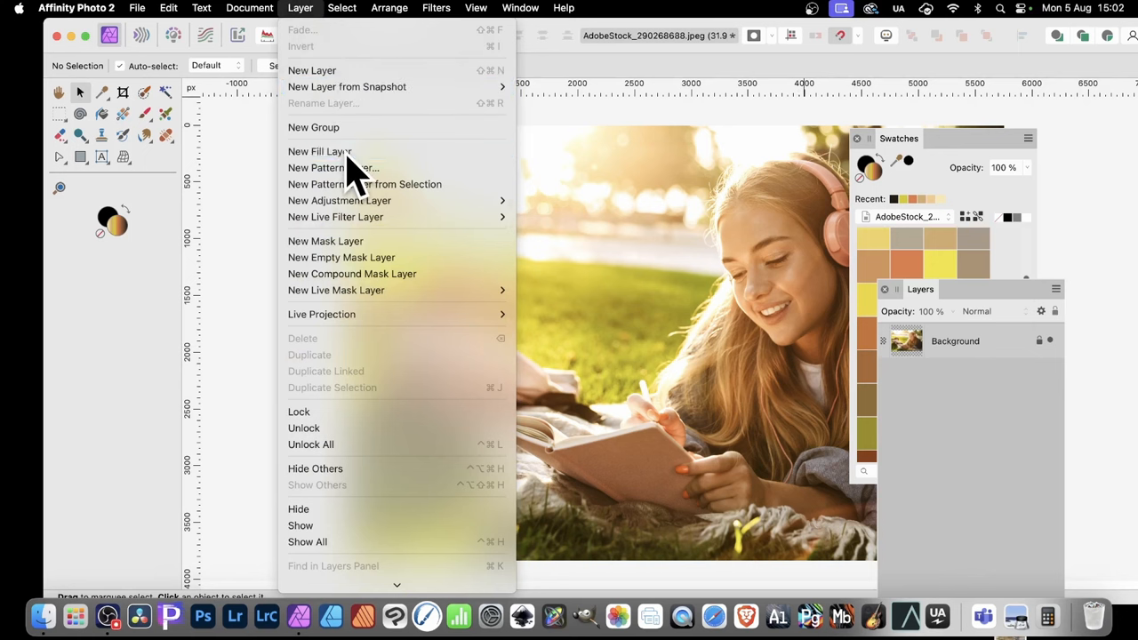
left_click(319, 151)
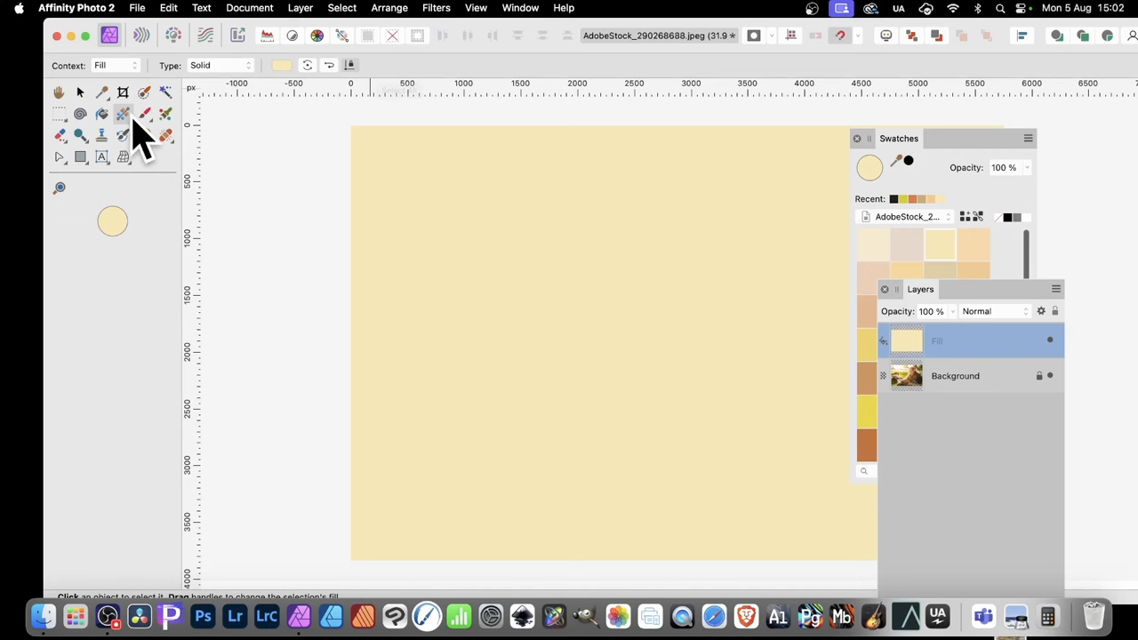
Drag a diagonal linear gradient across the fill and colour its stops, ending in pale peach
left_click_drag(439, 185, 774, 405)
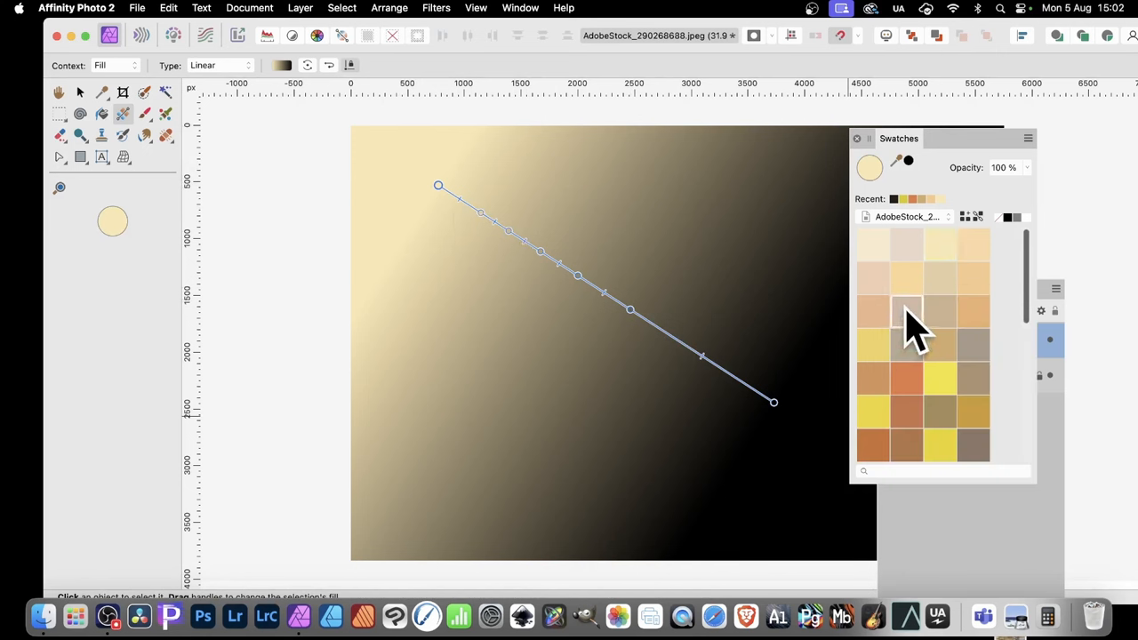
left_click(907, 311)
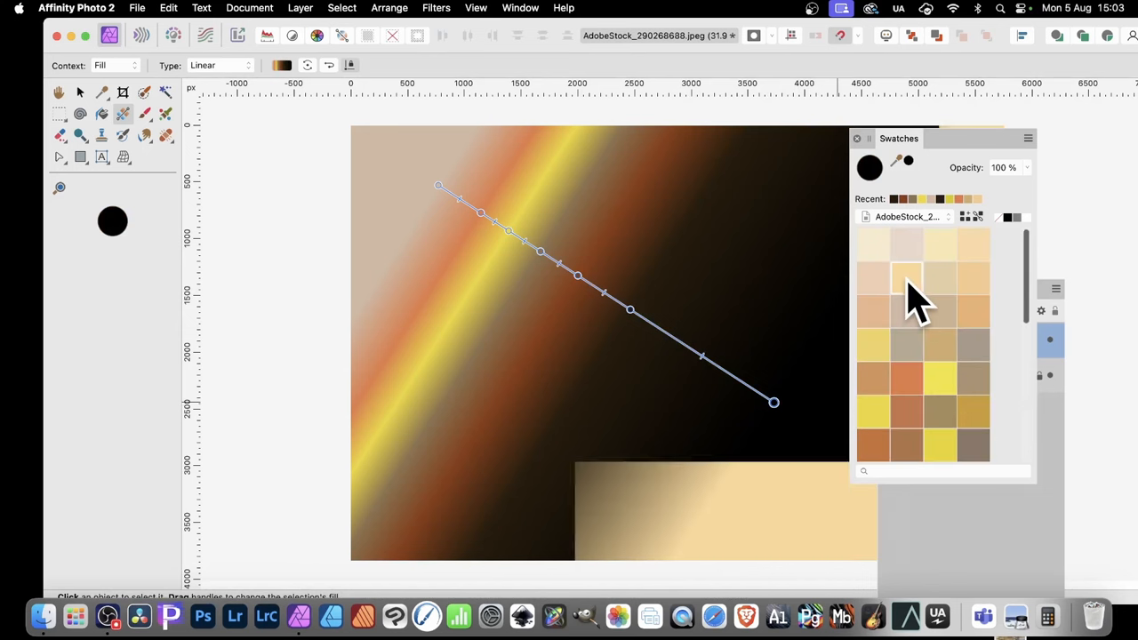
left_click(907, 276)
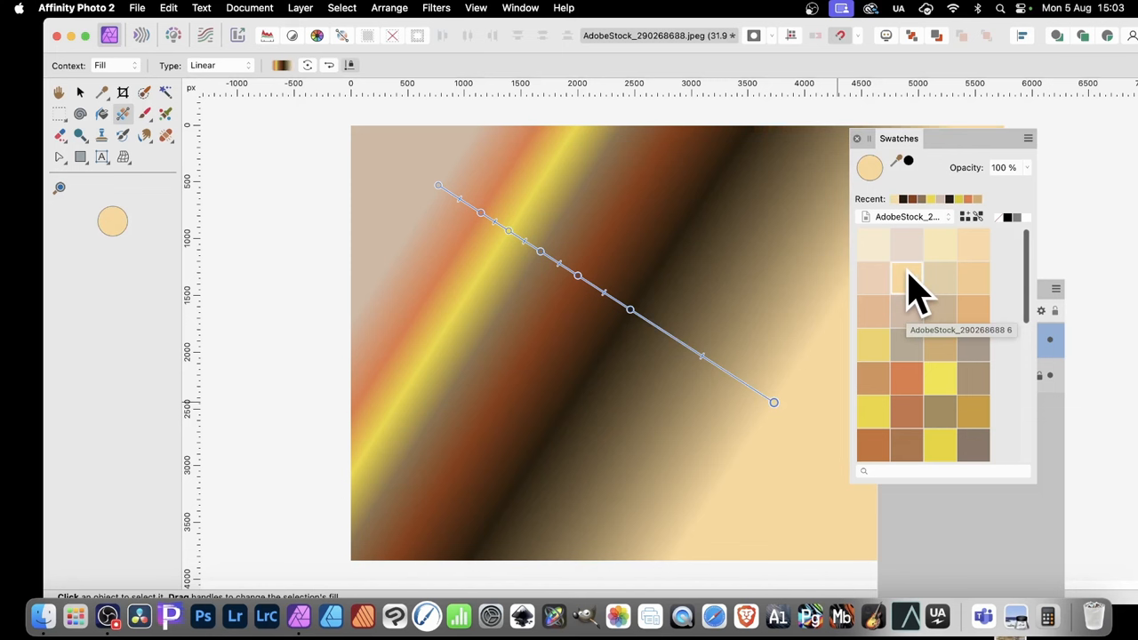
mouse_move(107, 112)
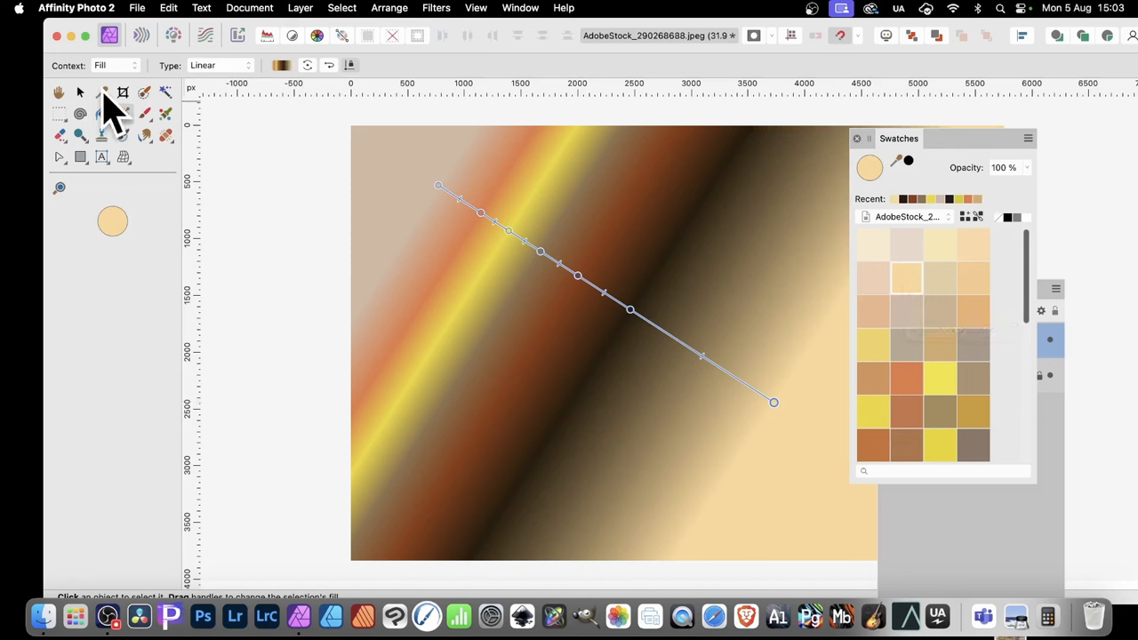
mouse_move(80, 95)
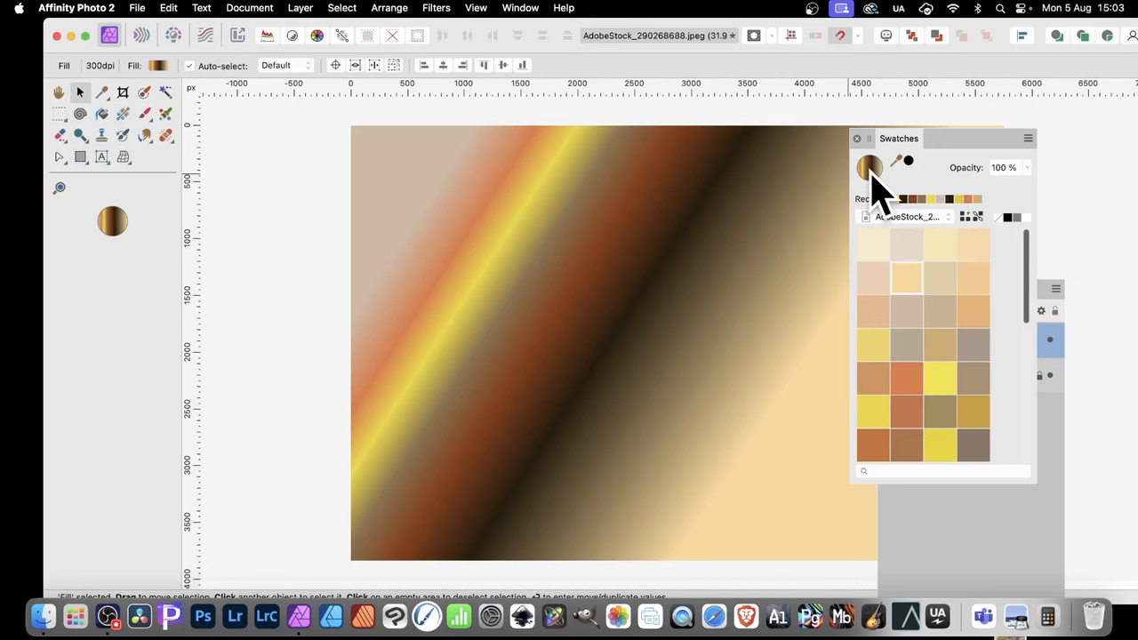
mouse_move(969, 240)
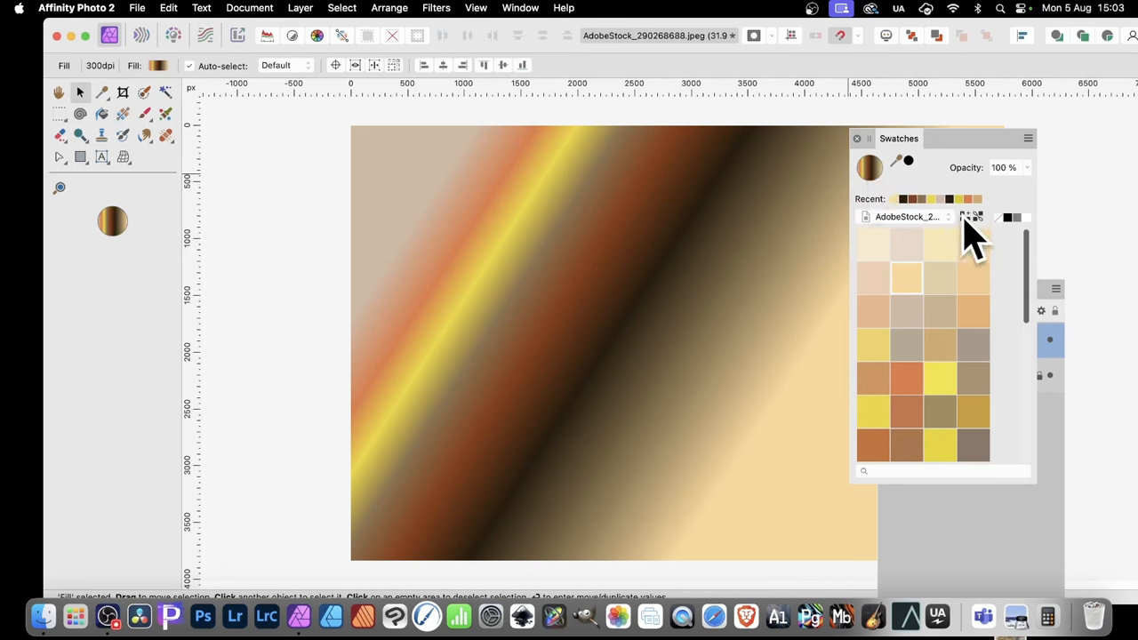
mouse_move(970, 227)
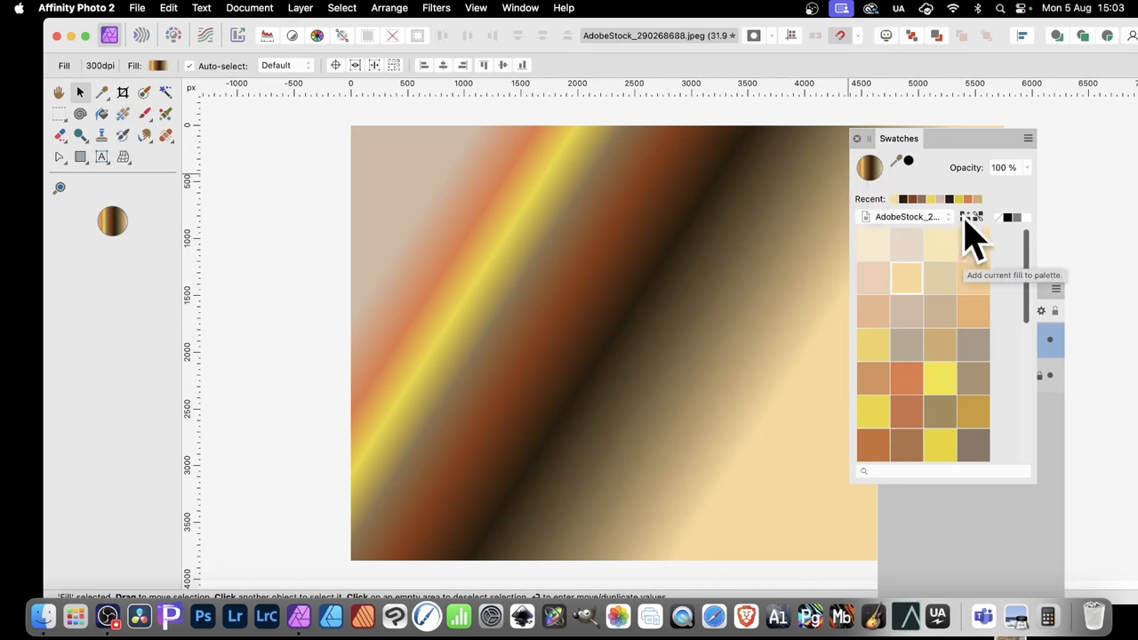
mouse_move(979, 236)
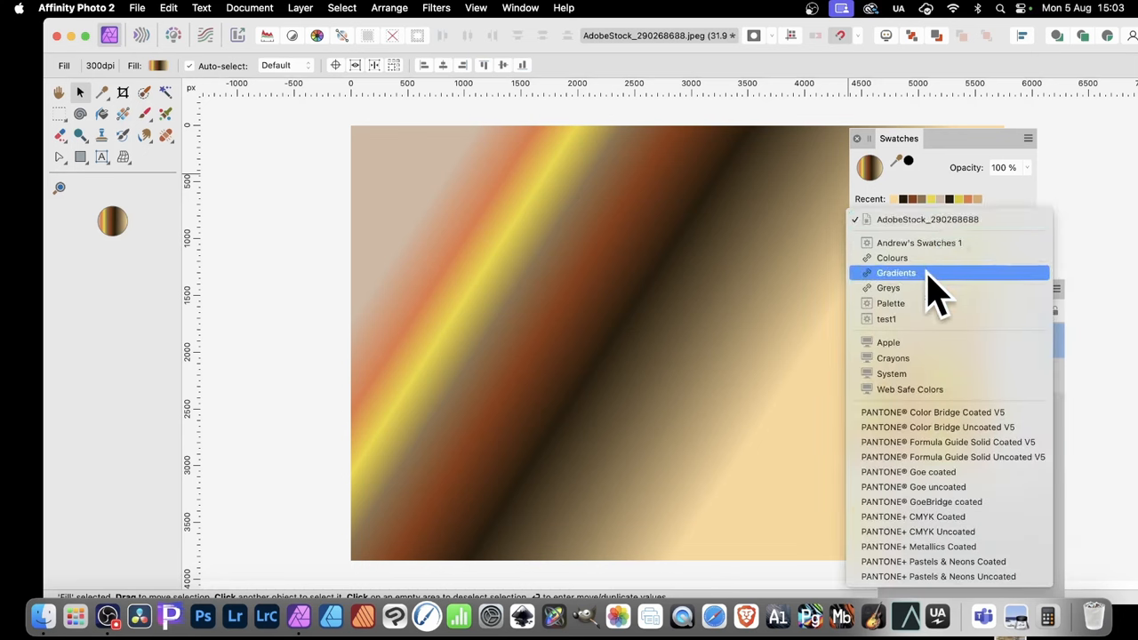
Switch the Swatches panel to the Gradients category
left_click(896, 273)
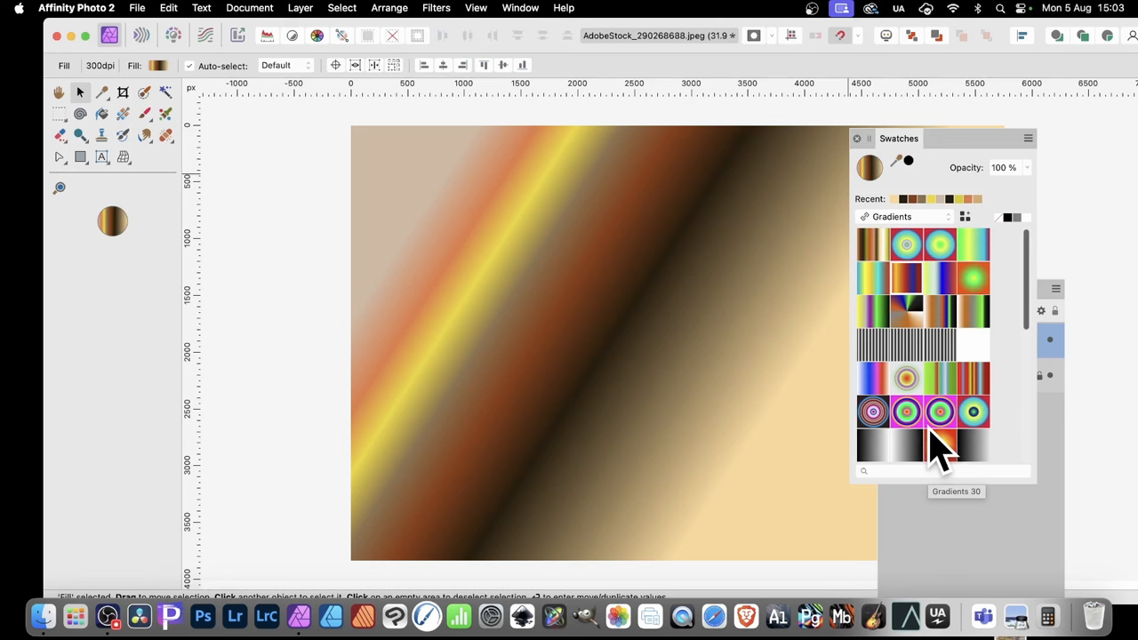
mouse_move(934, 436)
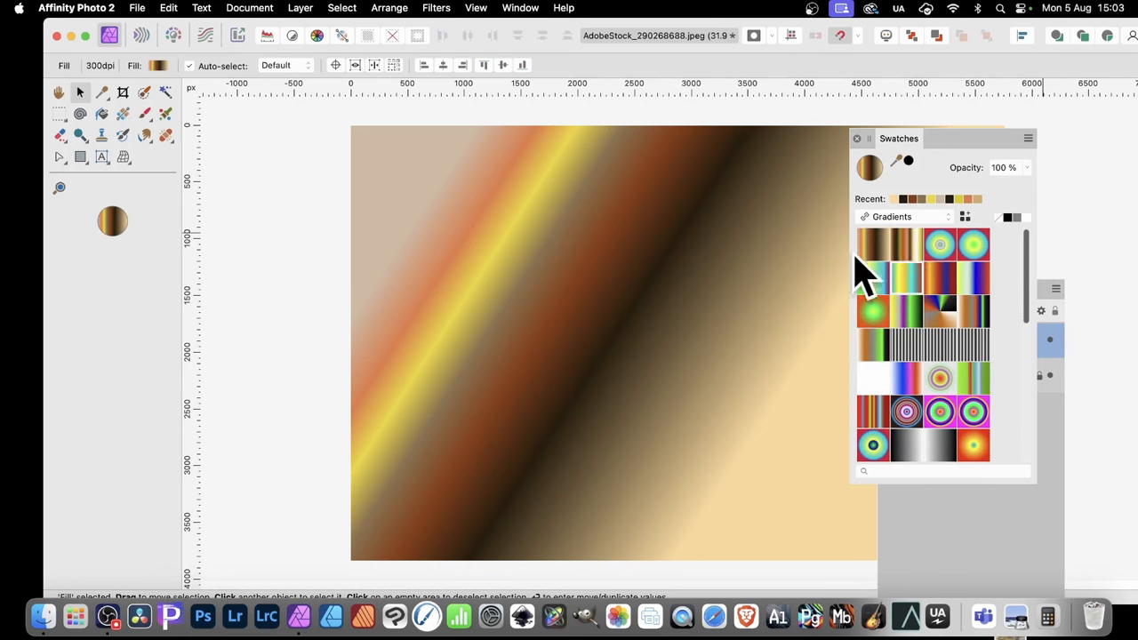
mouse_move(636, 231)
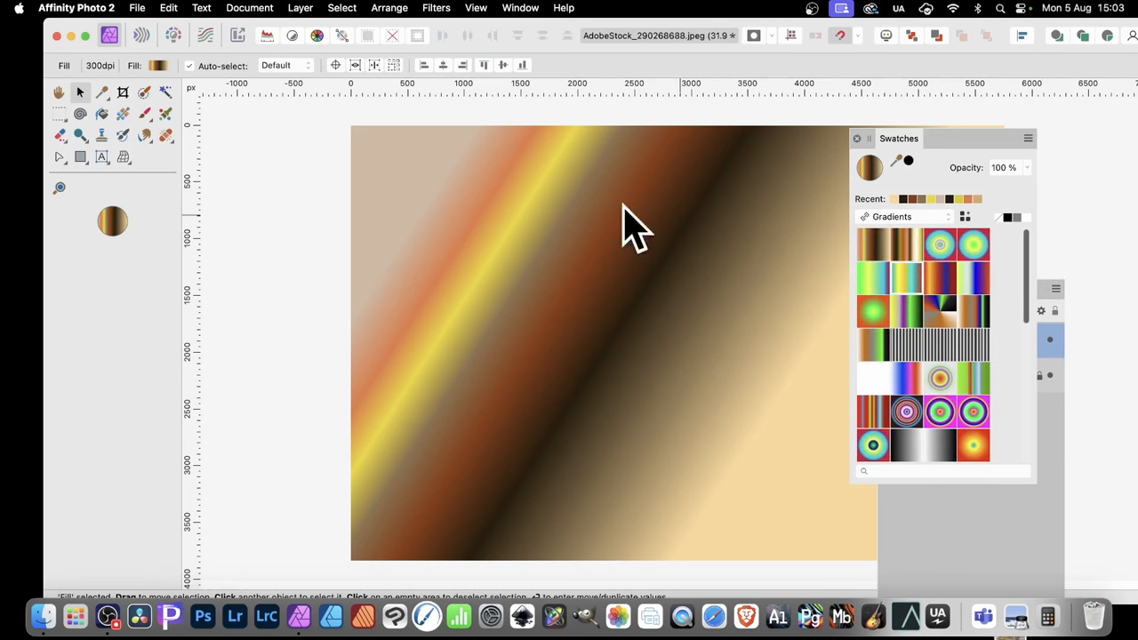
Return to the document palette and recolour a gradient stop with a palette yellow
left_click(124, 114)
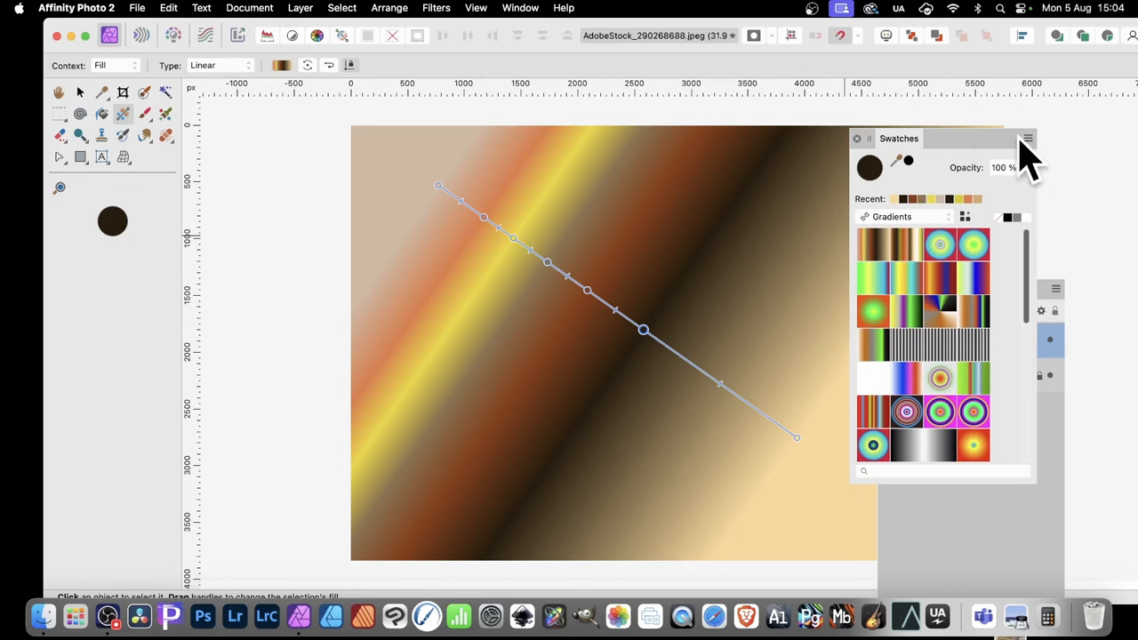
left_click(1028, 138)
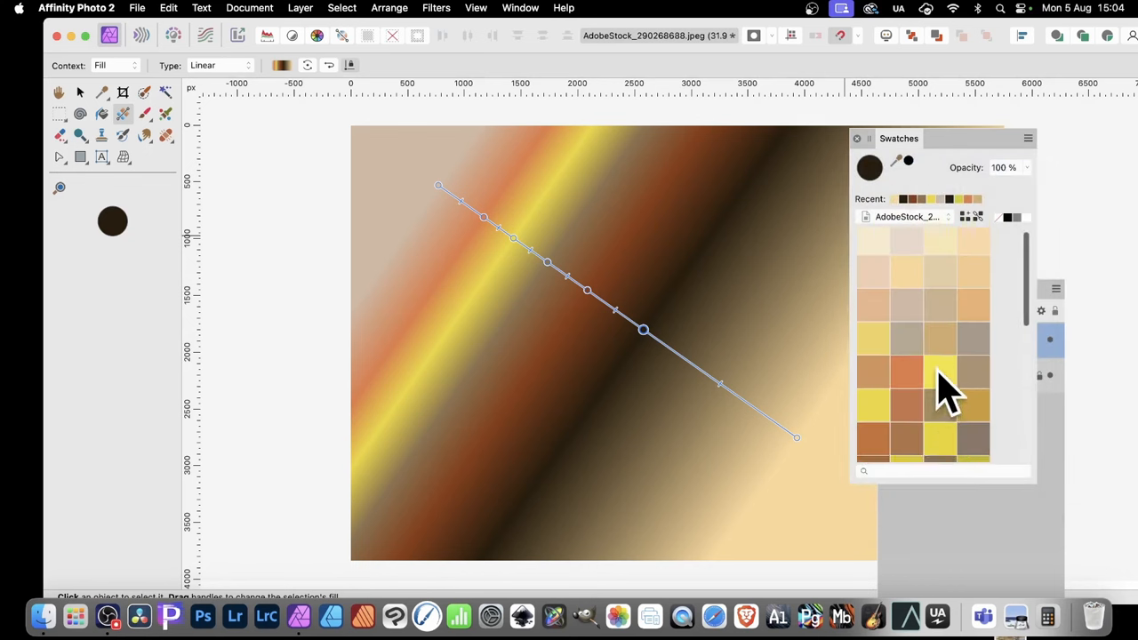
left_click(940, 372)
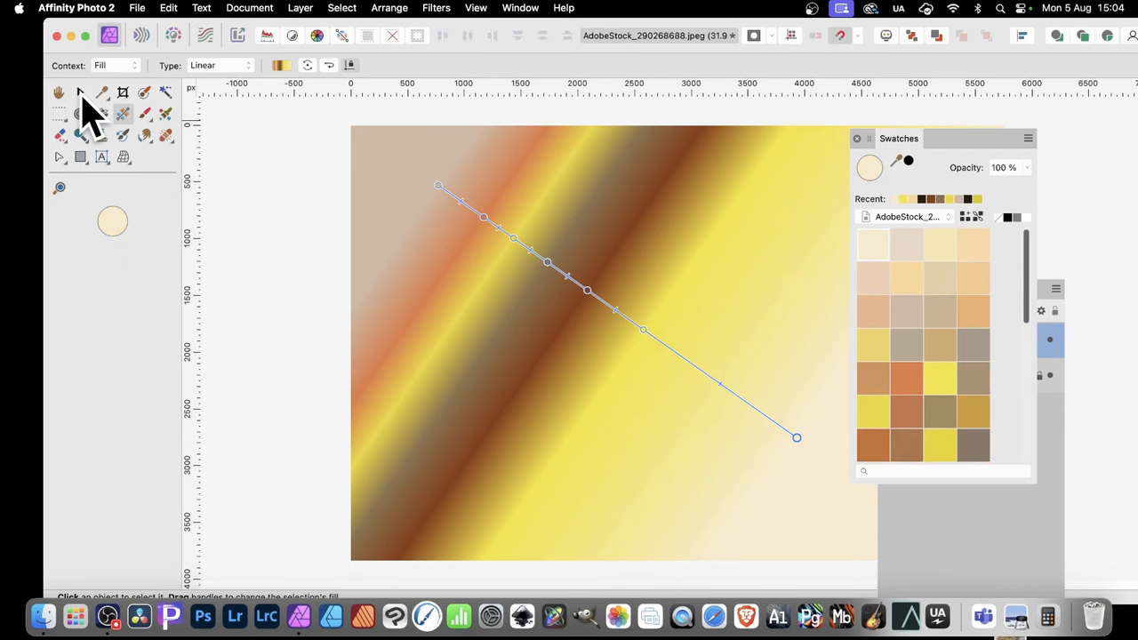
Leave gradient editing and switch the Swatches panel to the Gradients category
left_click(80, 92)
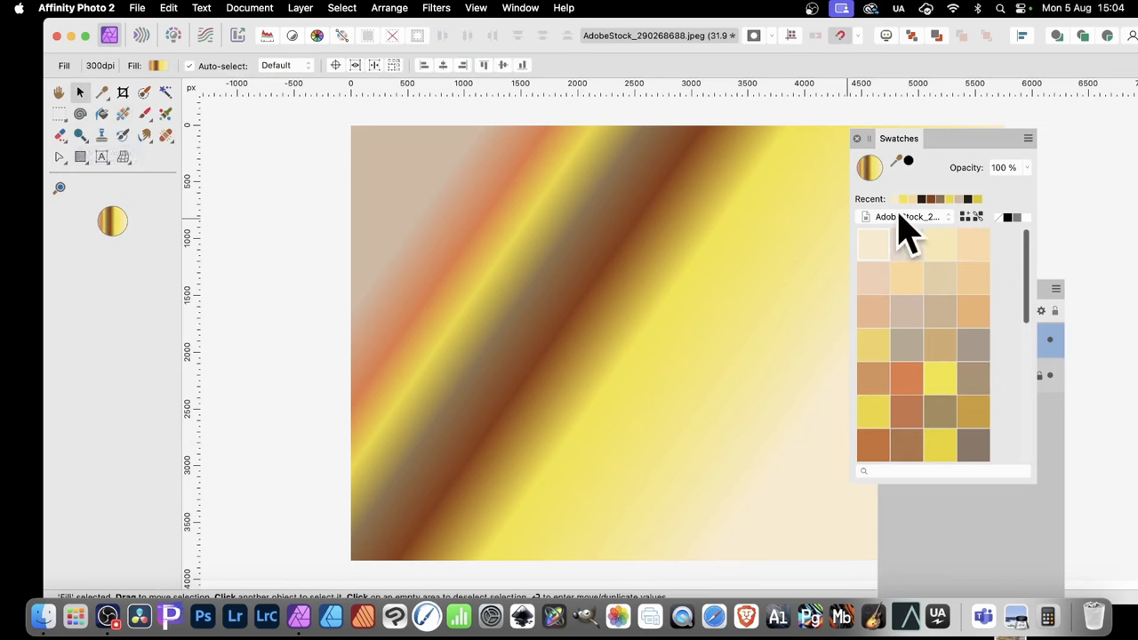
left_click(910, 217)
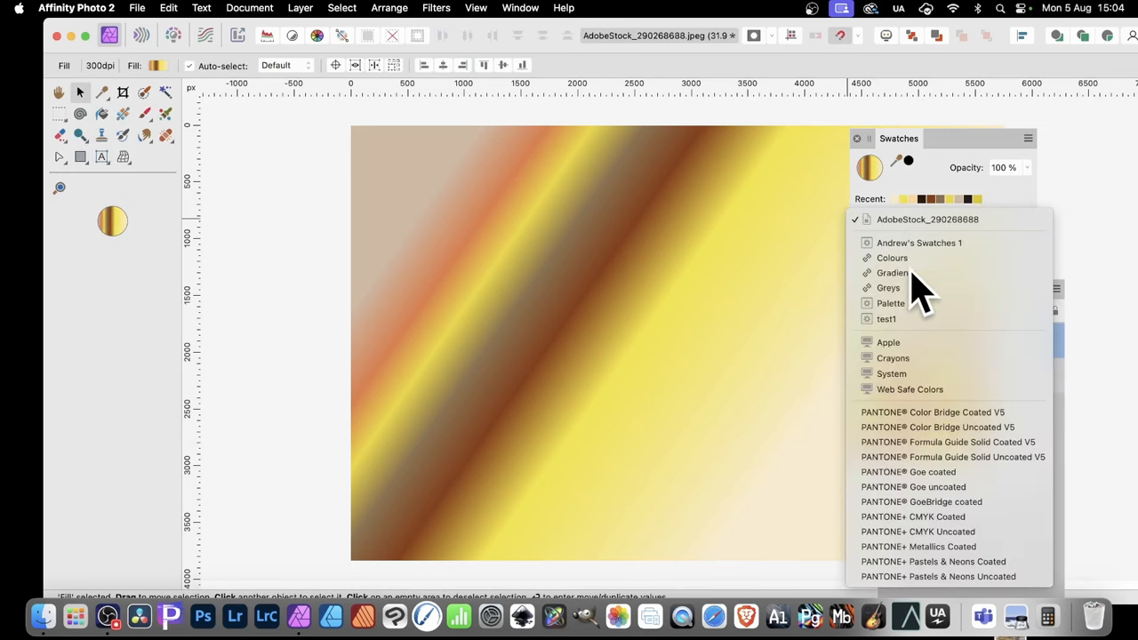
left_click(893, 273)
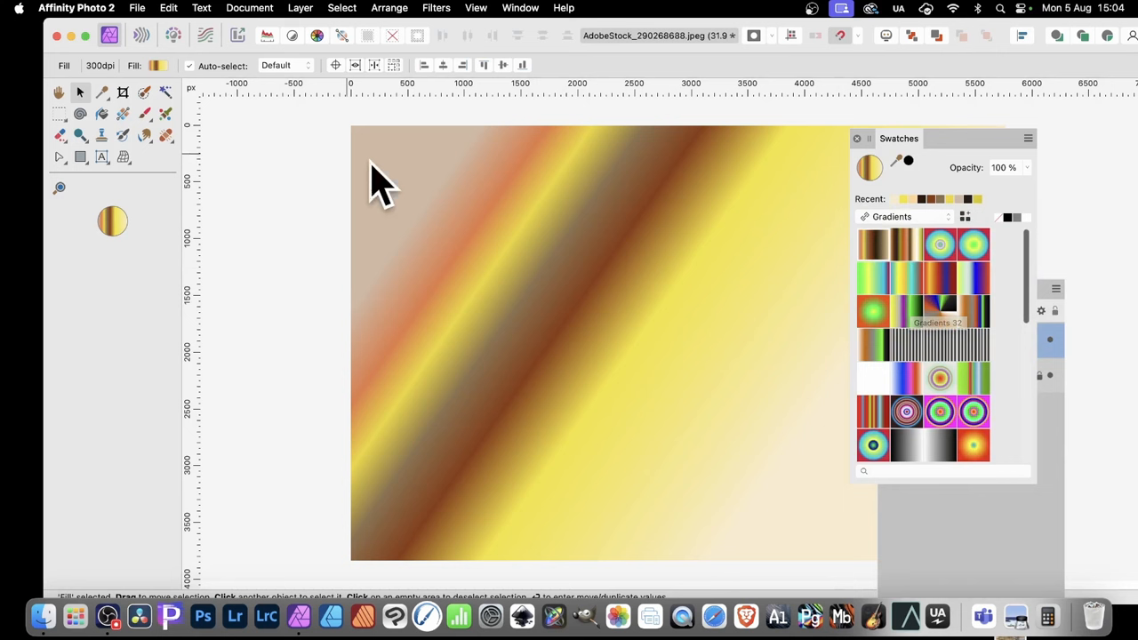
mouse_move(903, 174)
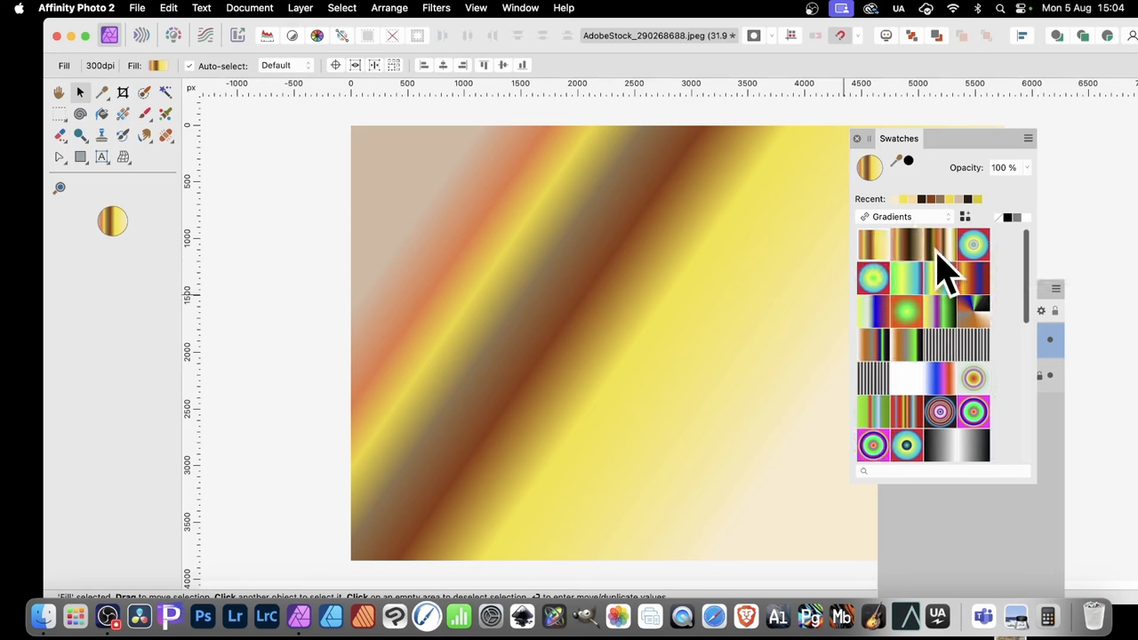
mouse_move(942, 258)
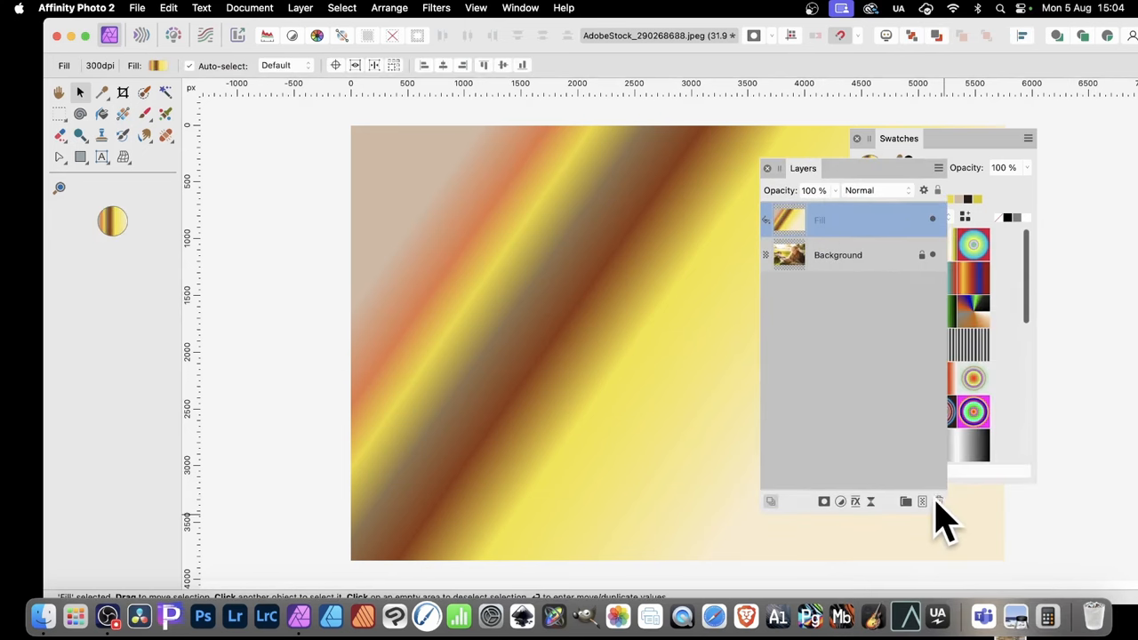
mouse_move(941, 502)
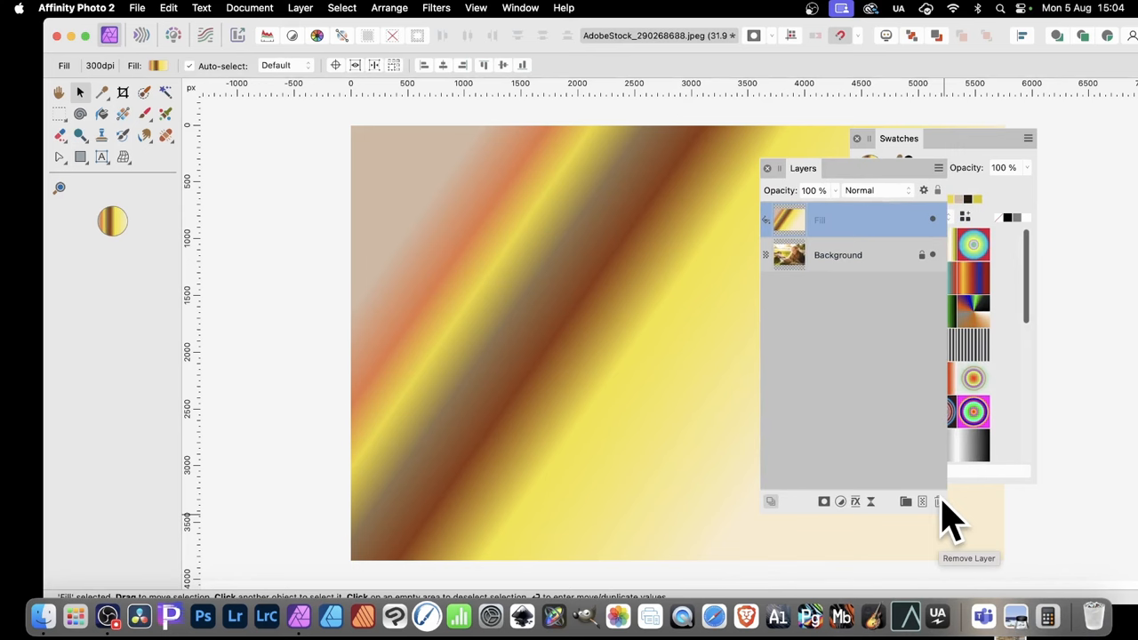
Remove the temporary Fill layer from the Layers panel
left_click(937, 501)
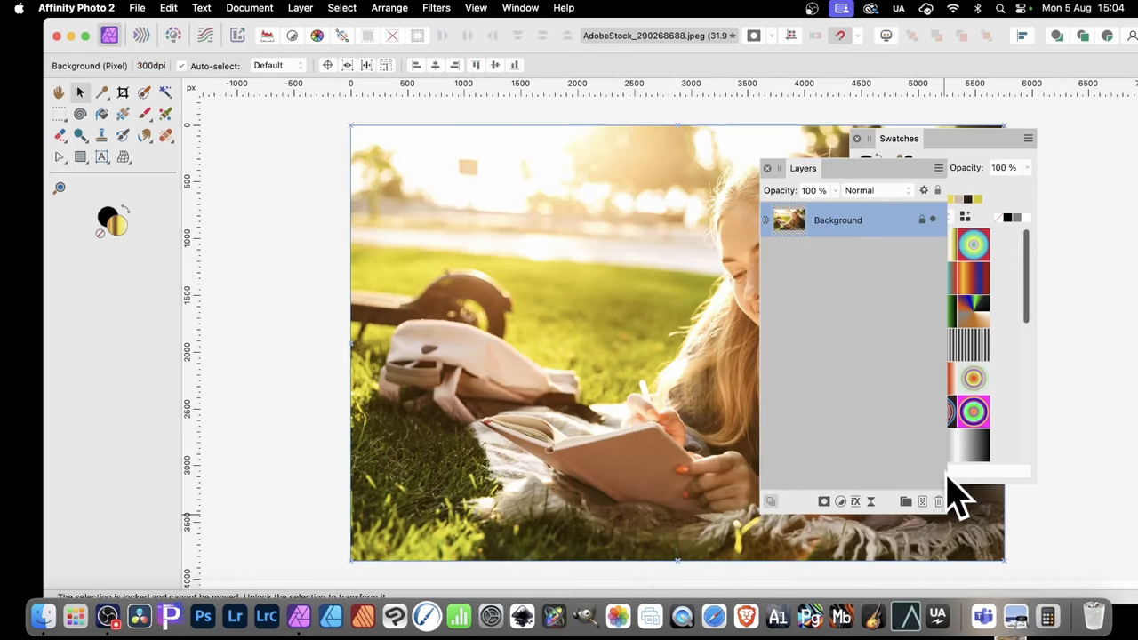